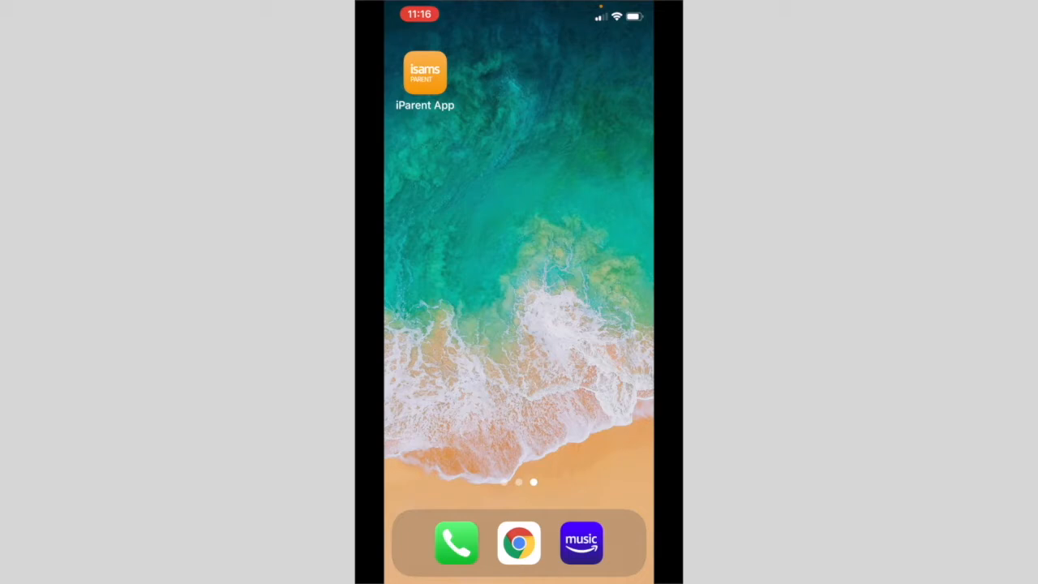
- Launch iParent and load the Dashboard showing September 2021's event and two news items
click(425, 71)
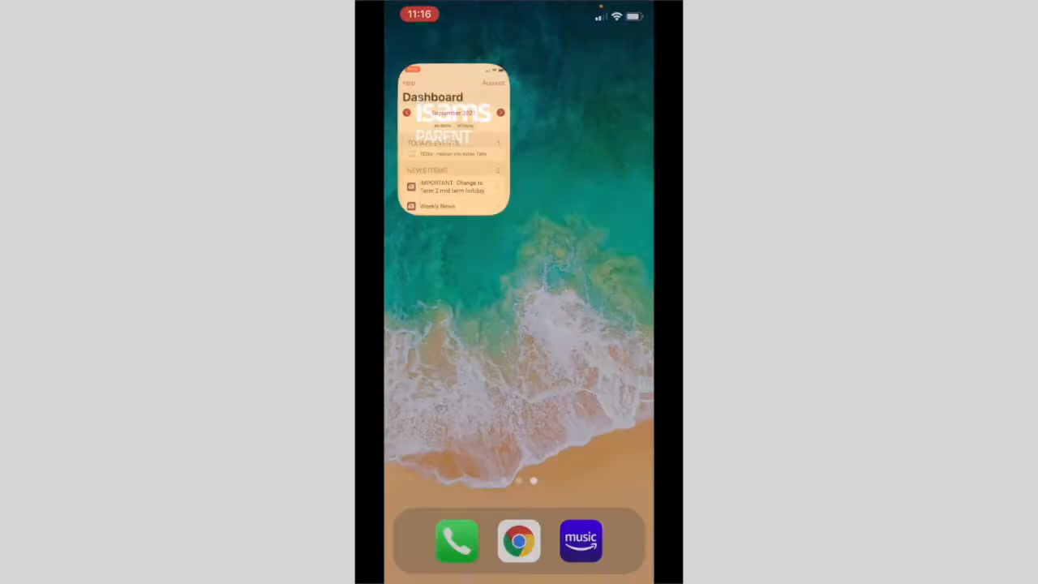
click(454, 138)
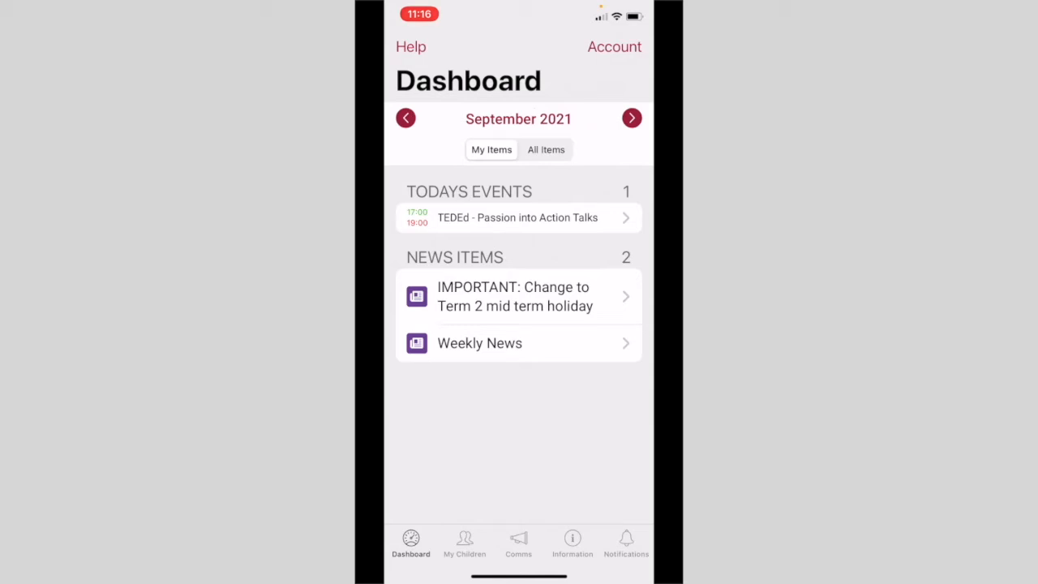
- Open today's TEDEd event, then switch to My Children listing the two students
click(517, 295)
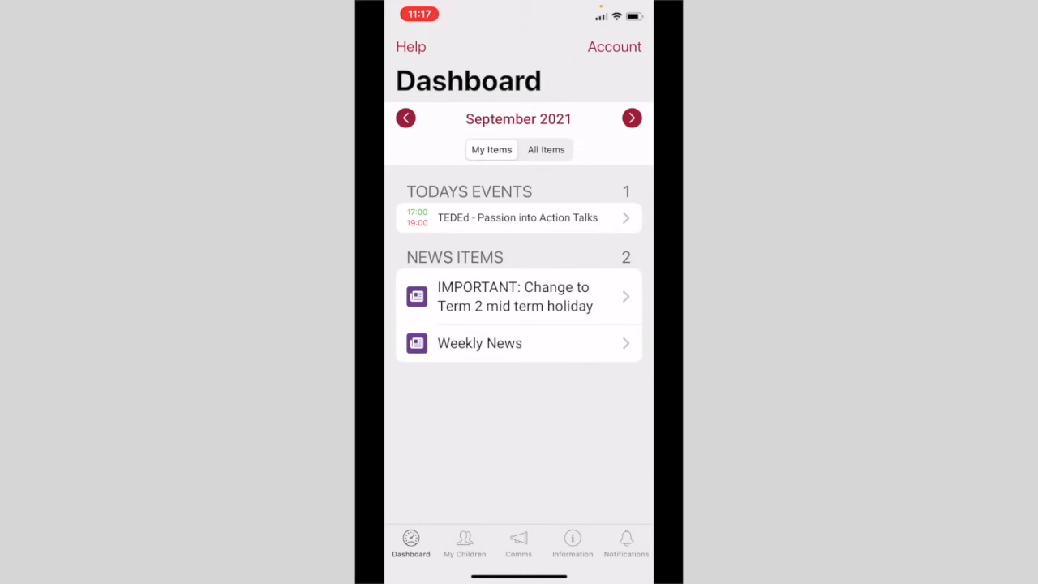
click(518, 217)
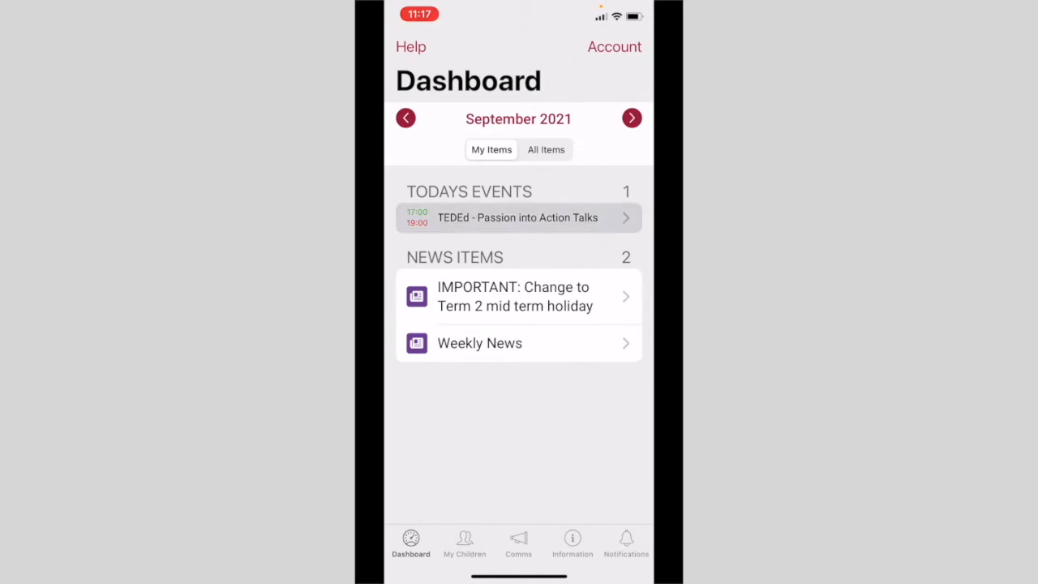
click(517, 217)
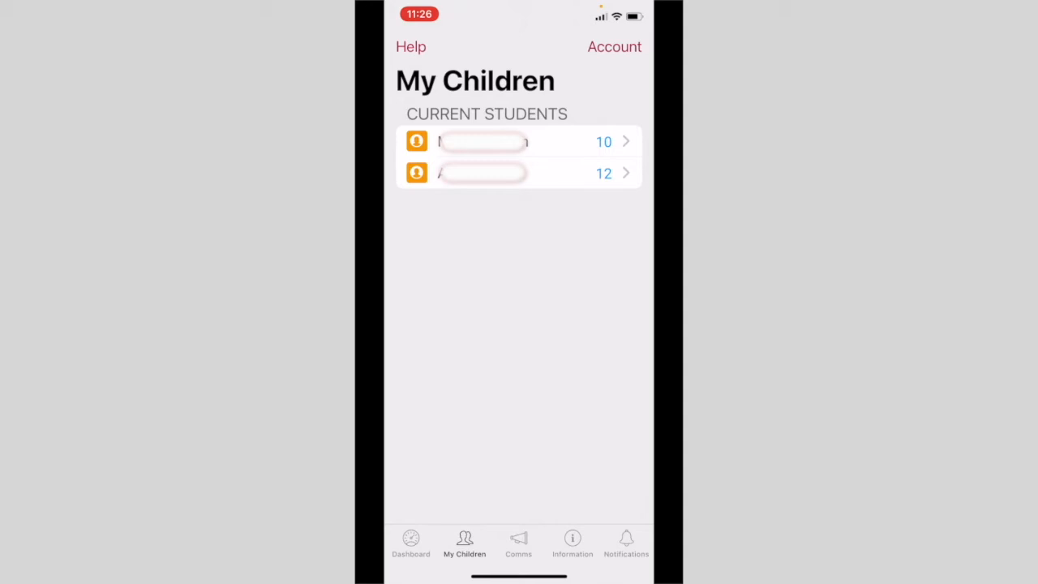
- Review the first student's record details, then return to their profile options page
click(519, 141)
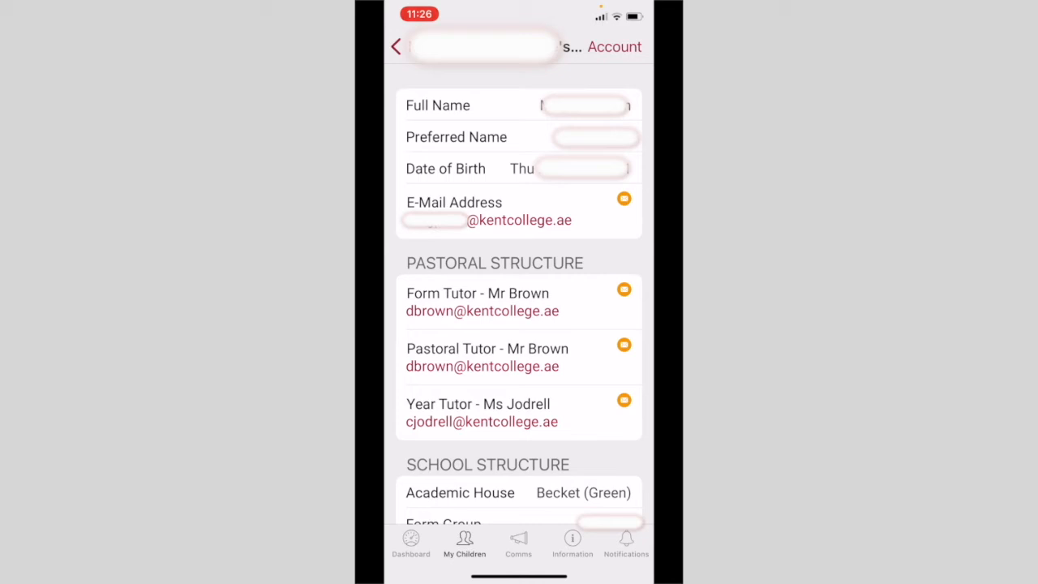
scroll(down, 3)
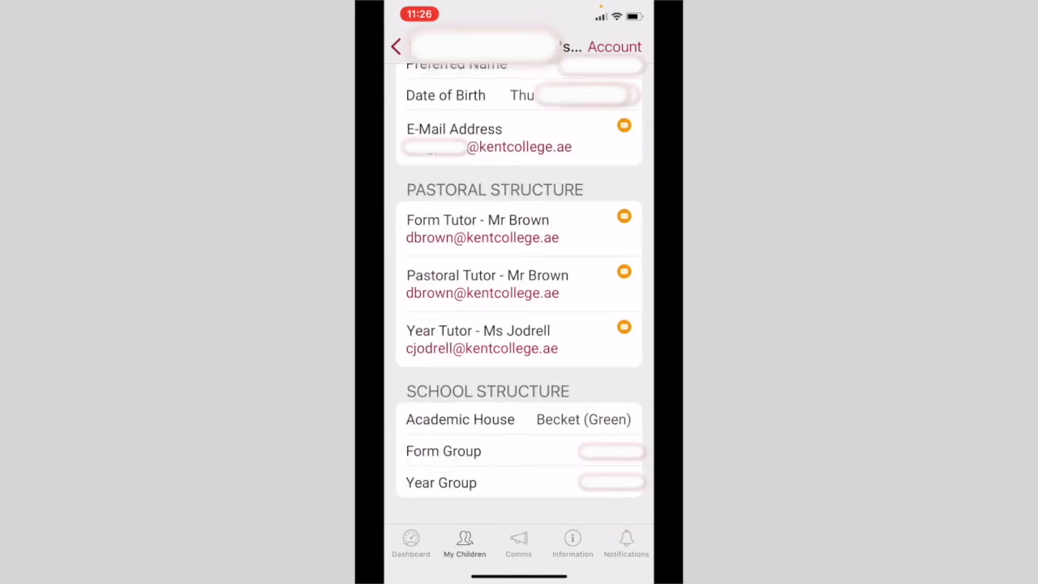
scroll(down, 3)
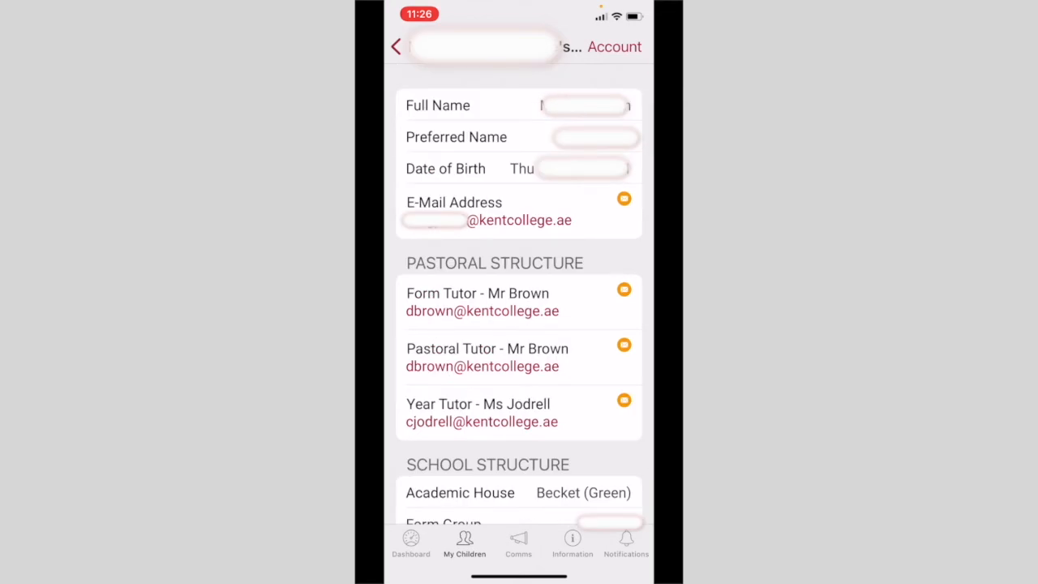
click(395, 47)
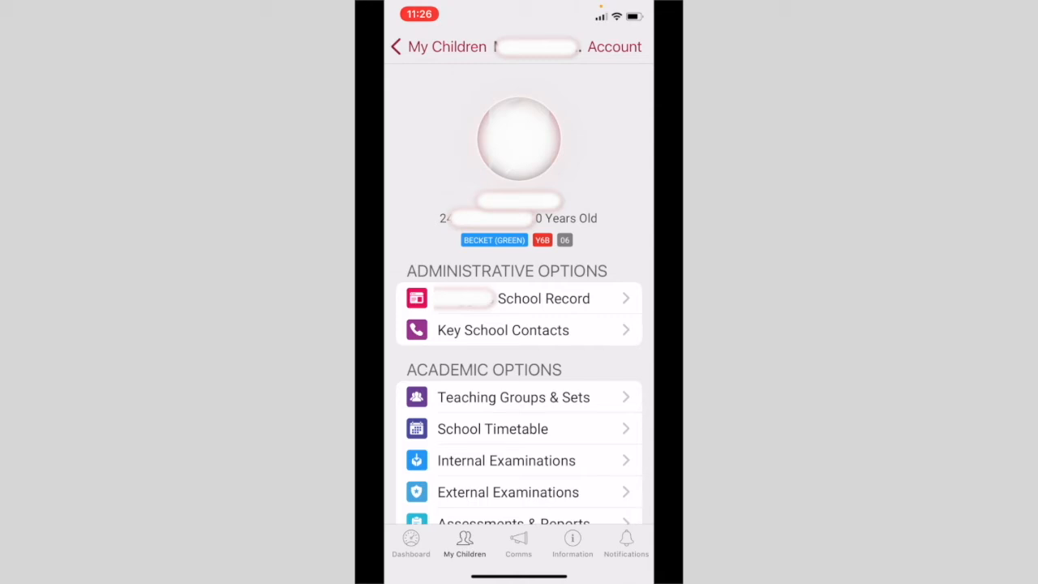
click(492, 428)
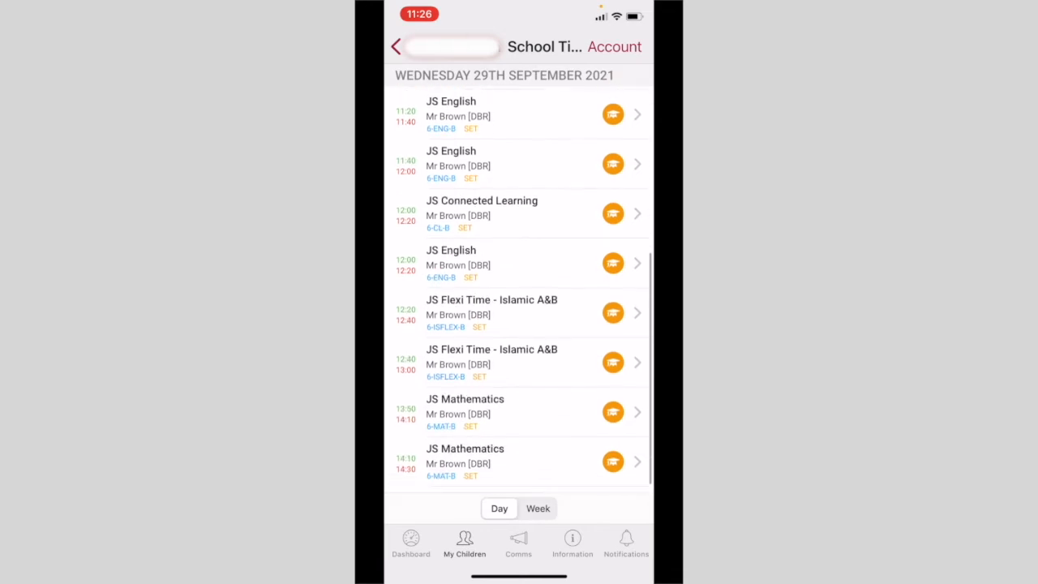
scroll(down, 3)
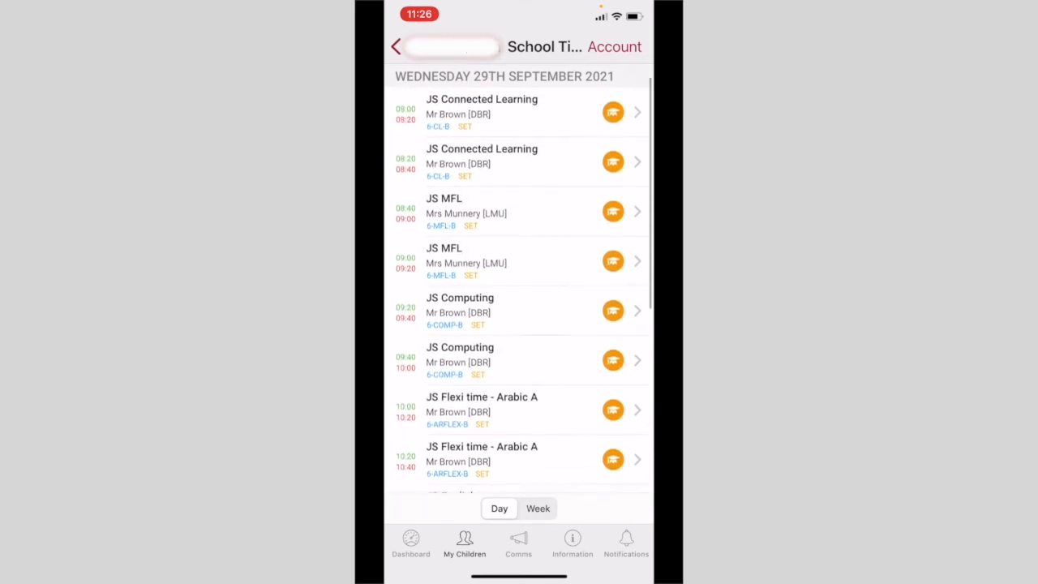
click(396, 46)
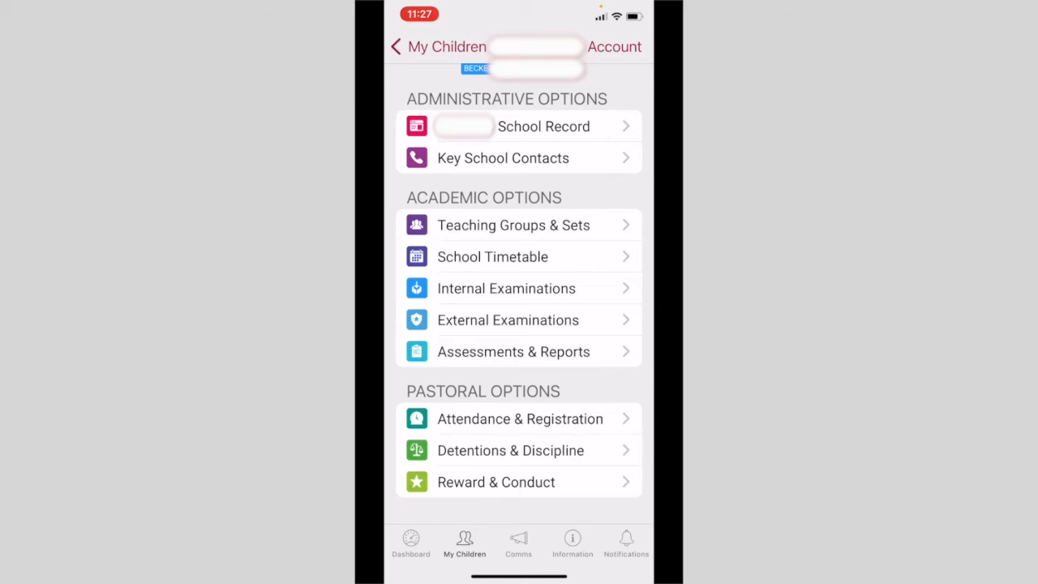
- Switch to the Comms tab showing contact, e-mail and SMS options
click(519, 419)
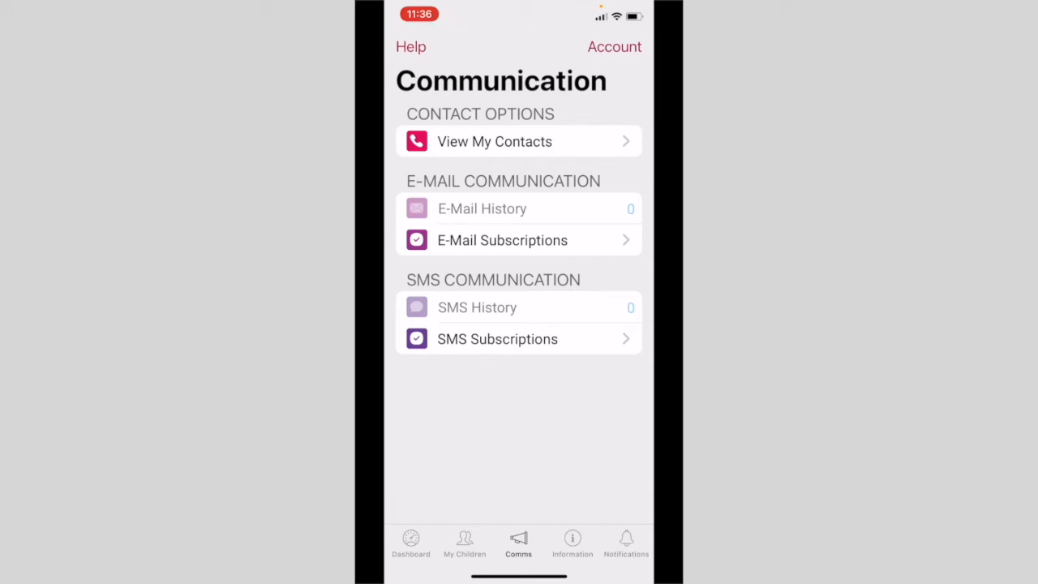
click(493, 141)
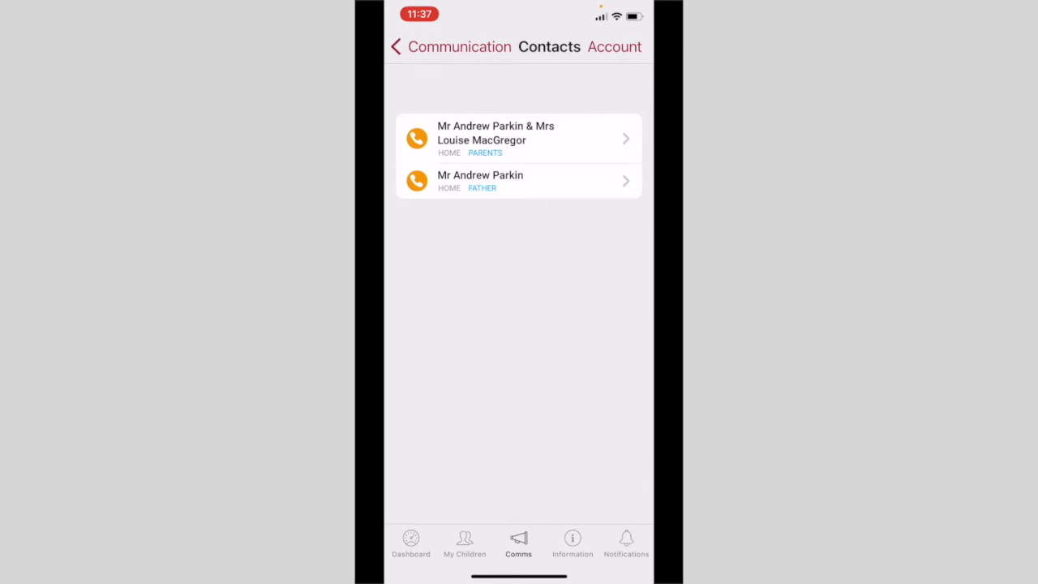
click(519, 138)
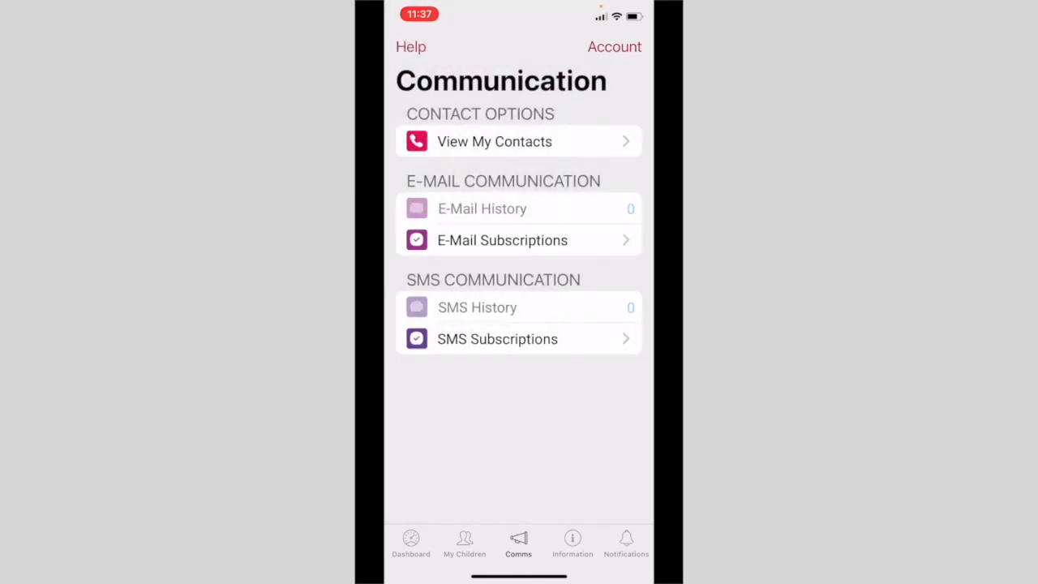
click(572, 543)
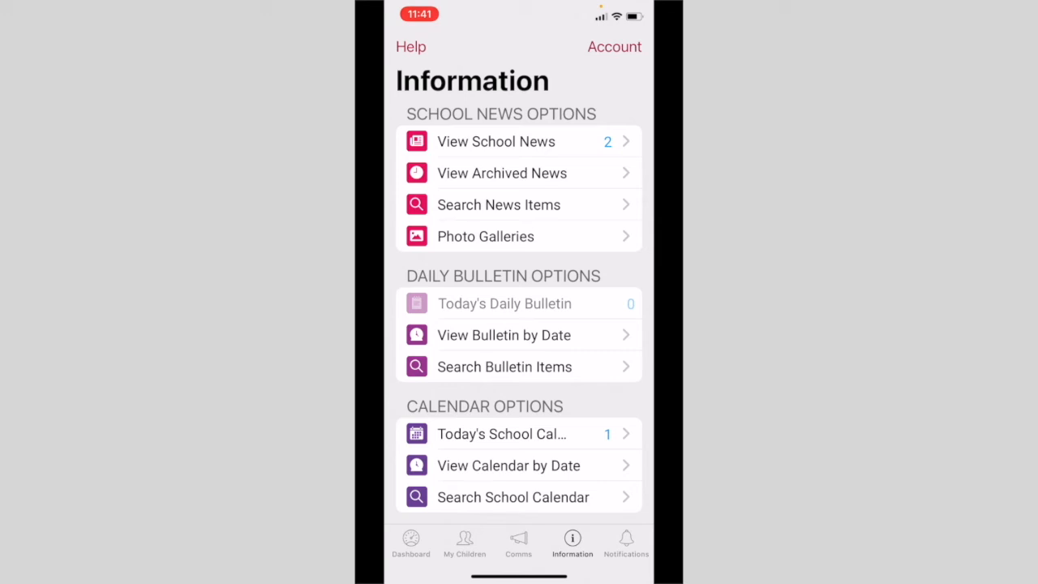
- View the two Parent News items, then return to the Information options page
click(495, 141)
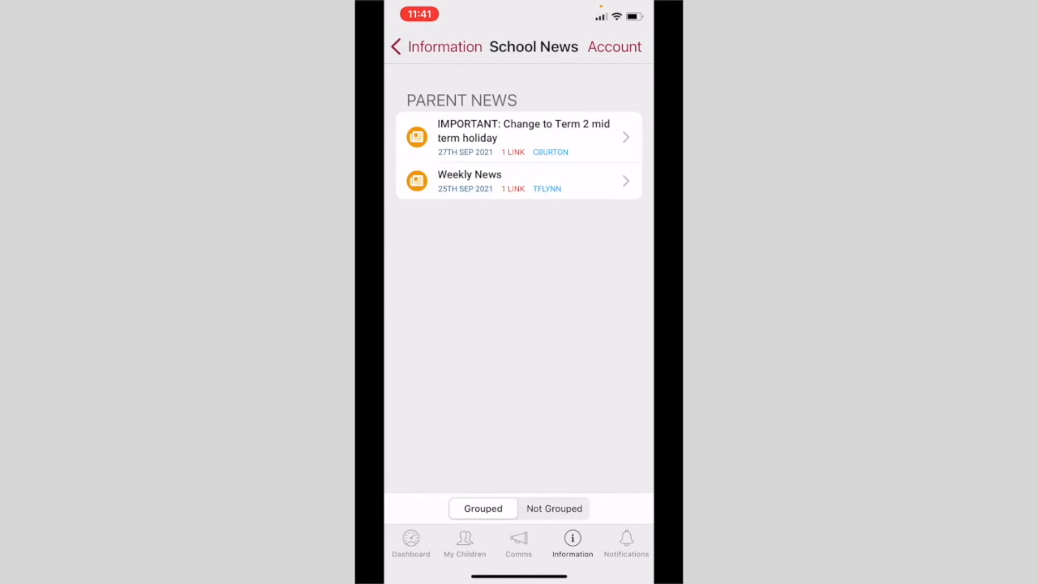
click(523, 136)
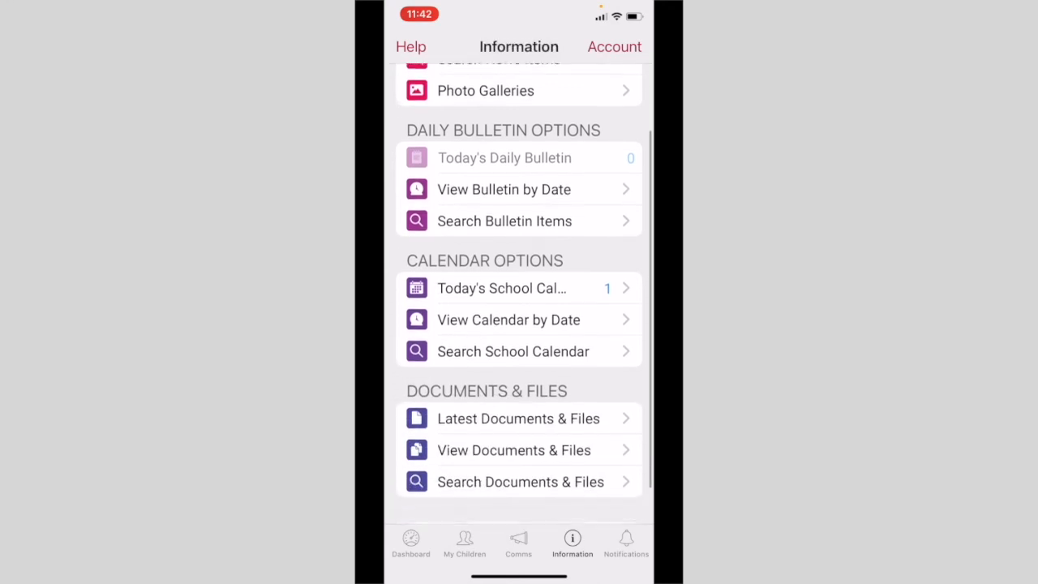
scroll(down, 3)
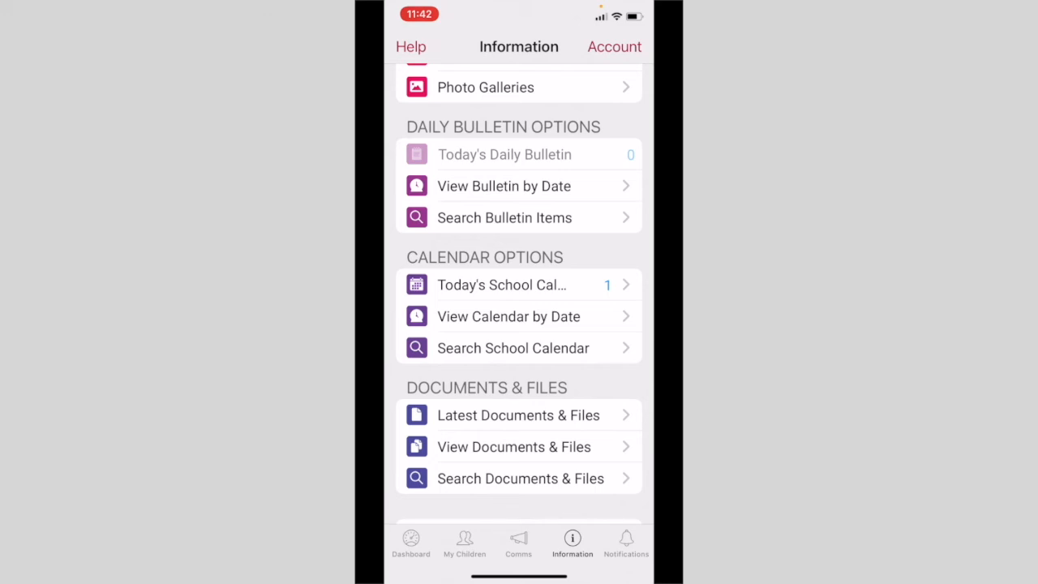
click(500, 284)
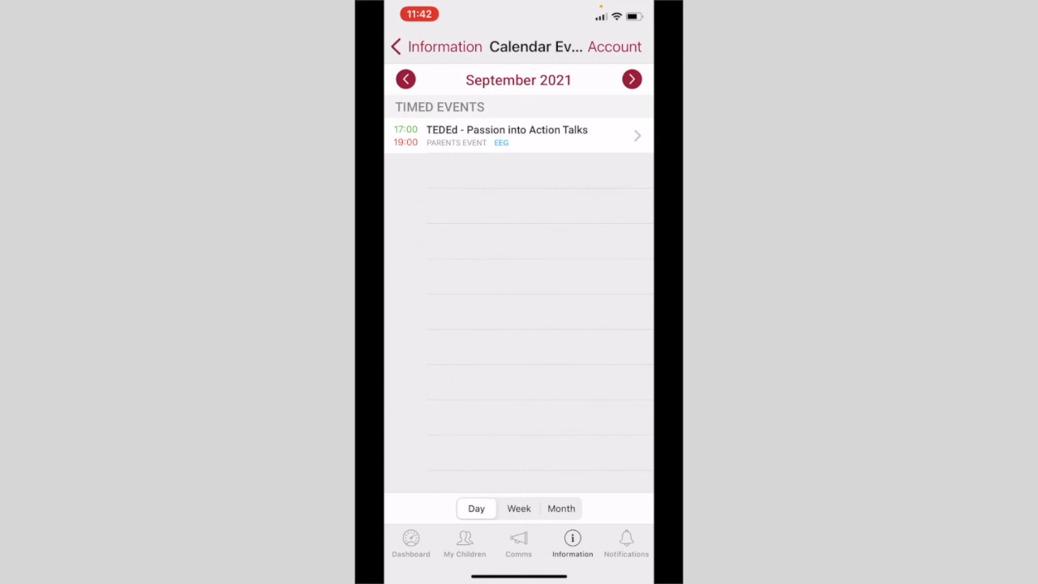
click(518, 79)
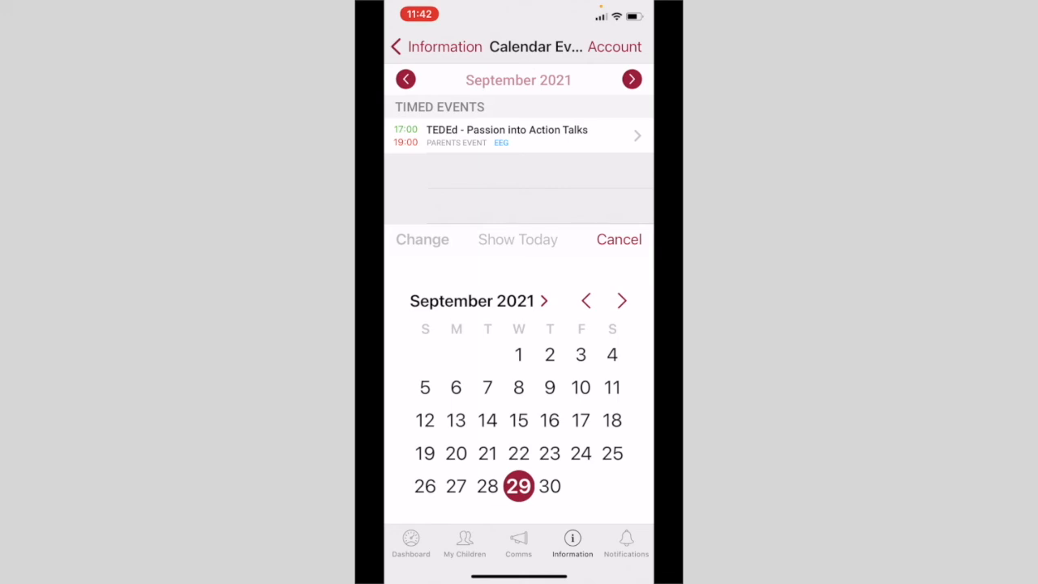
click(619, 239)
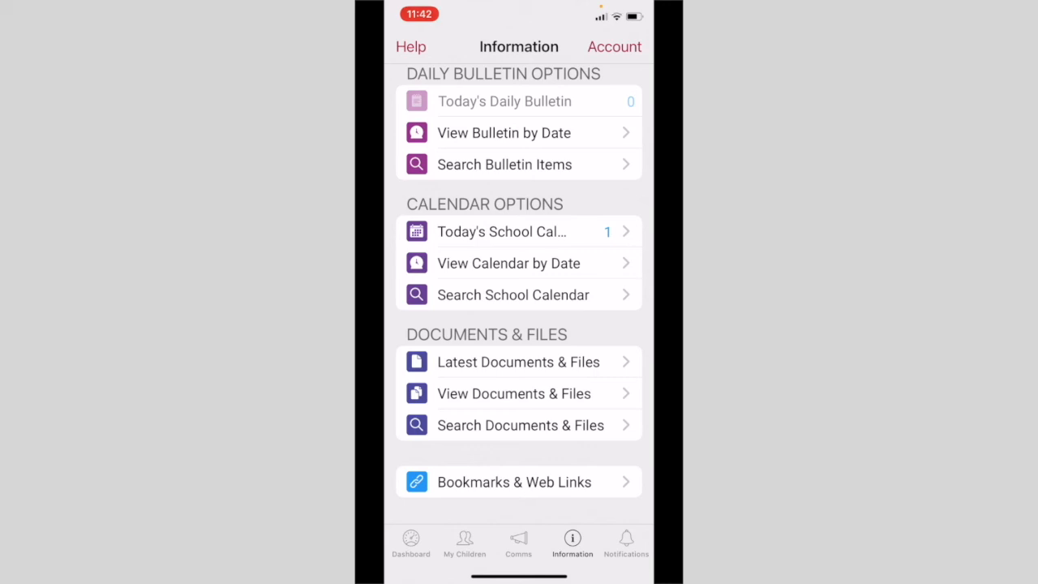
click(518, 362)
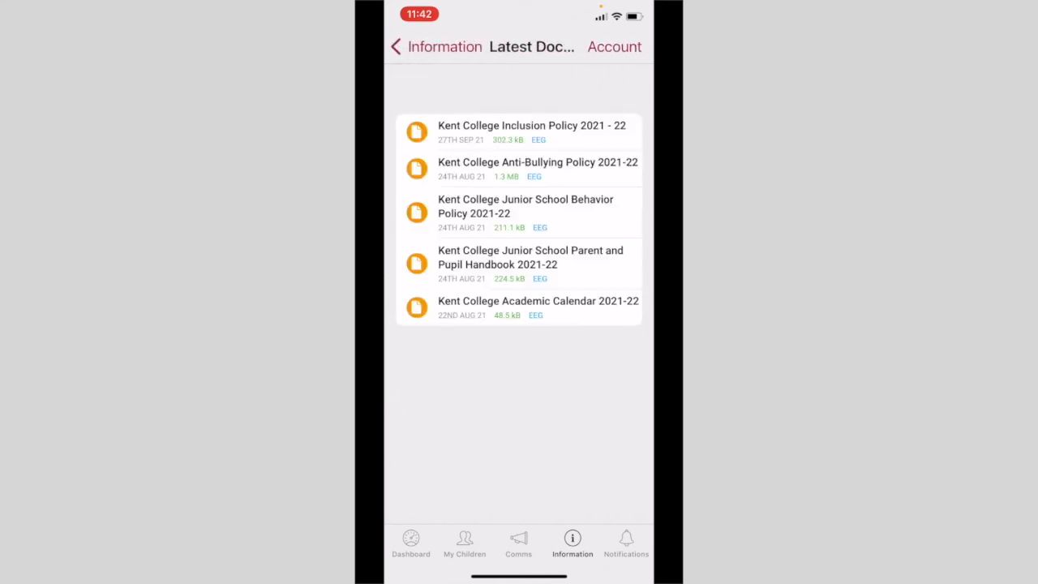
click(396, 46)
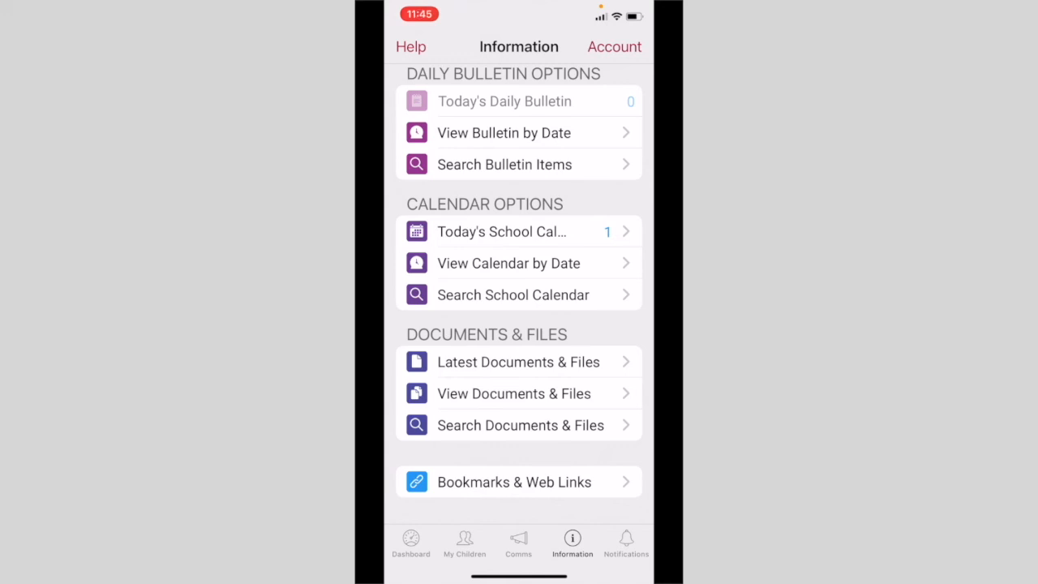
click(626, 543)
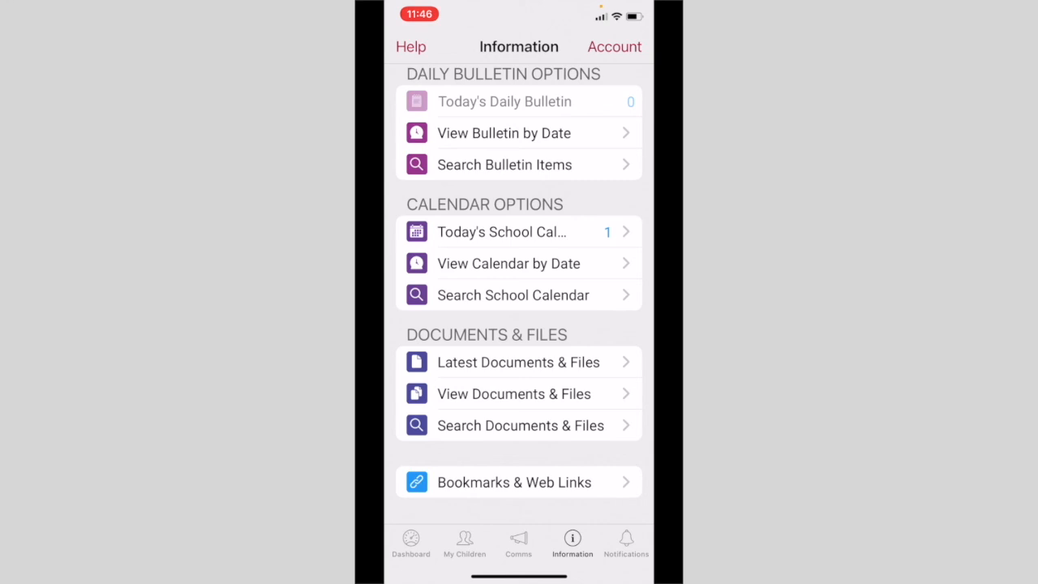
- Choose My Settings from the Account menu at top right
click(613, 47)
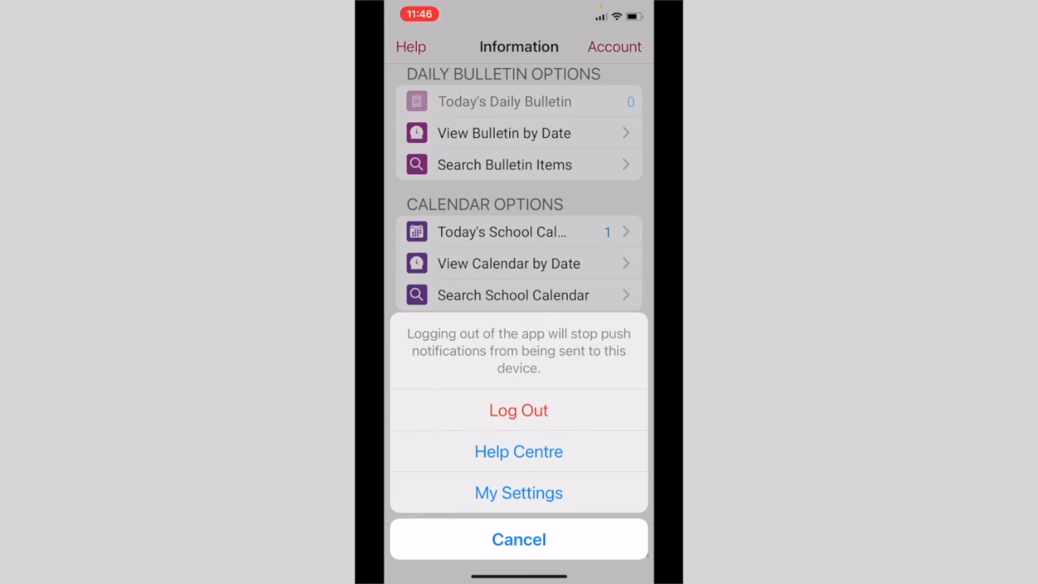
click(518, 492)
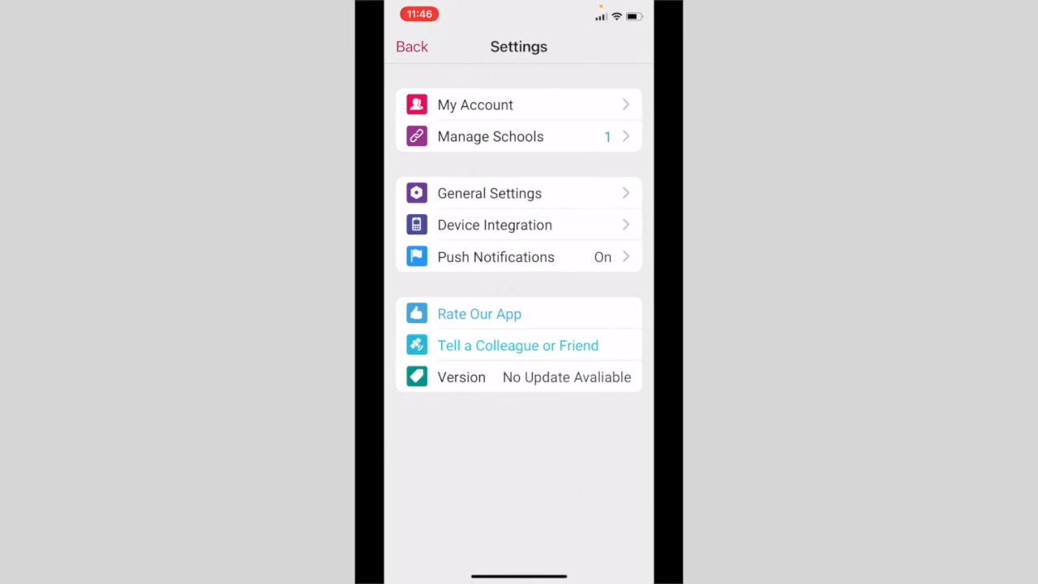
- Open General Settings from the Settings list
click(490, 136)
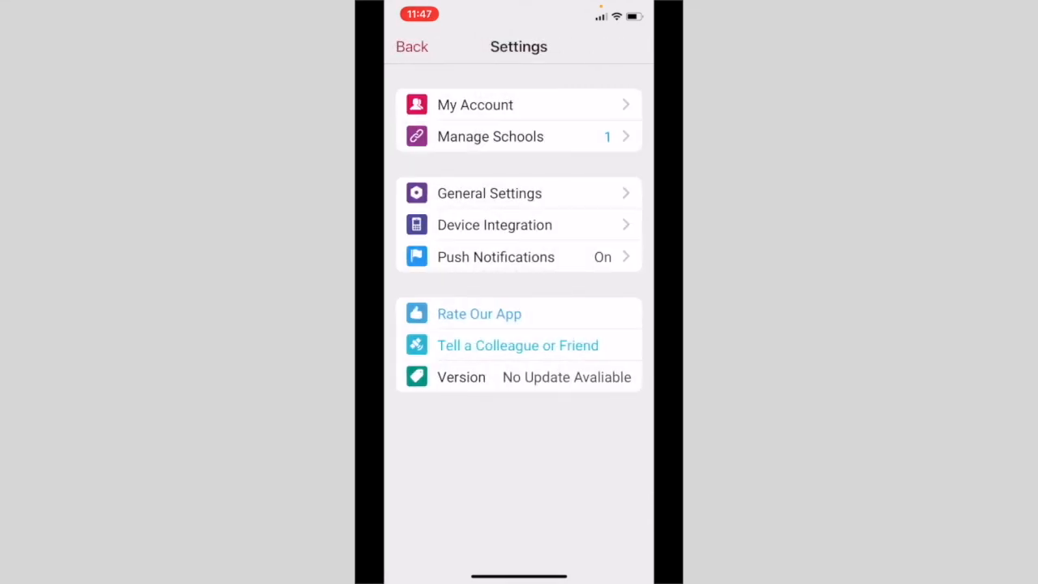
click(489, 193)
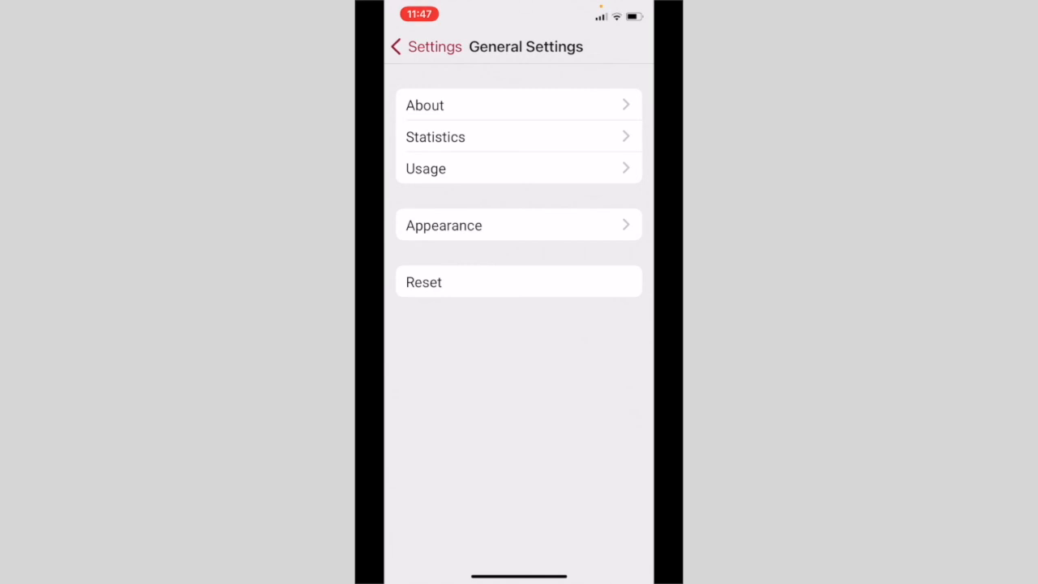
- Back out of General Settings and Settings to the Information page
click(425, 46)
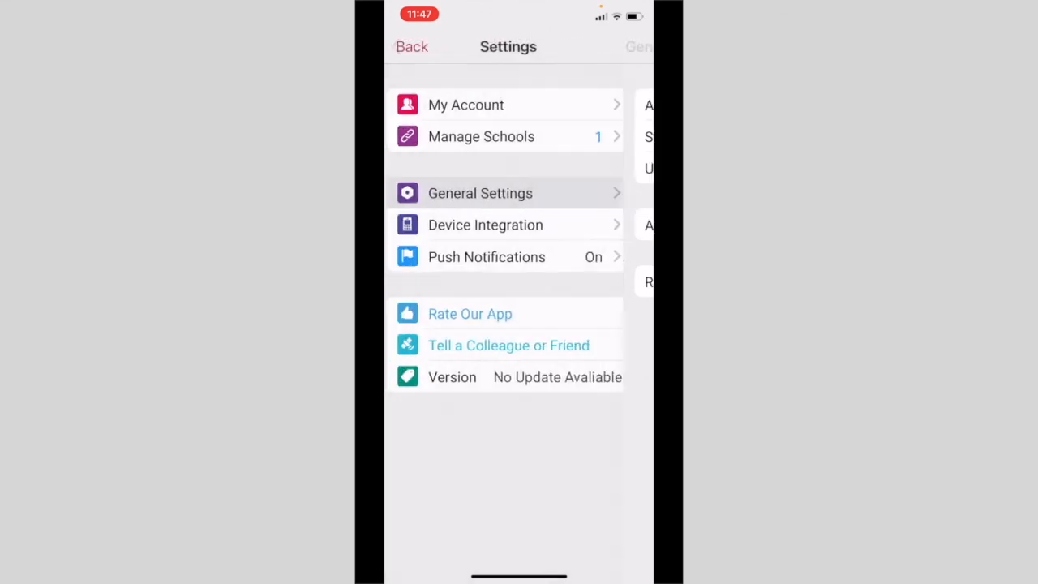
click(573, 544)
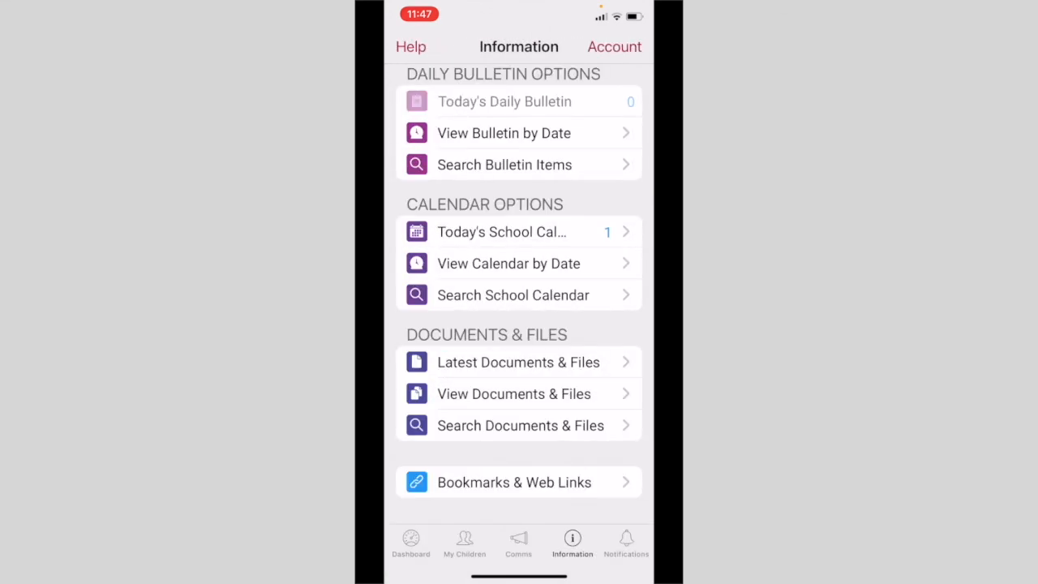